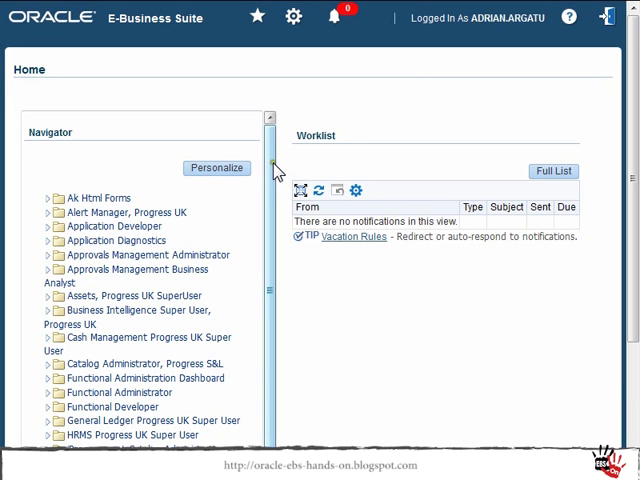
mouse_move(278, 170)
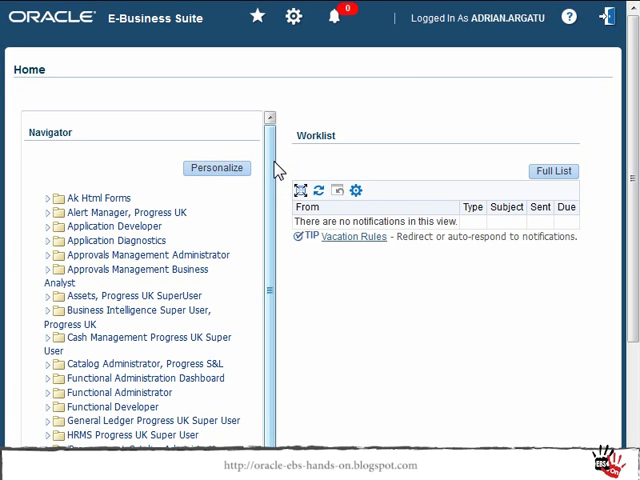
Step: Expand Payables Progress UK Super User and open Suppliers Entry
scroll("down", 3)
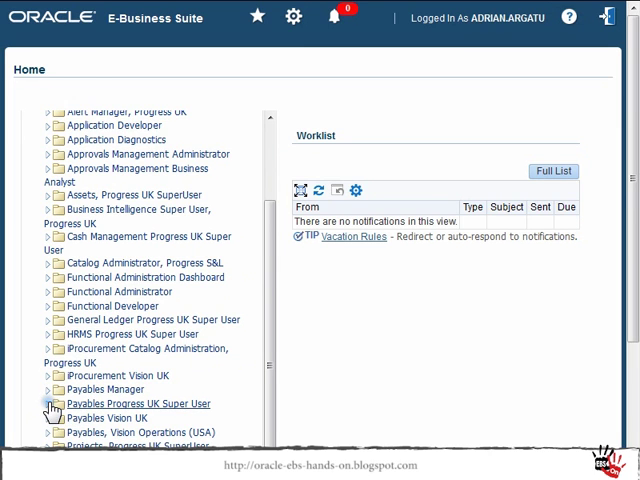
left_click(52, 403)
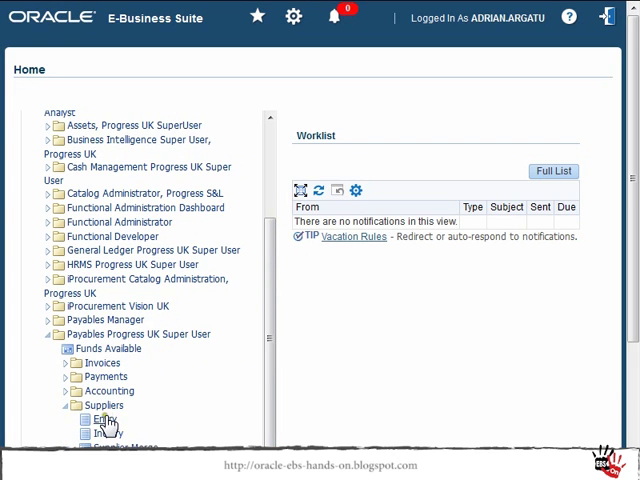
left_click(98, 420)
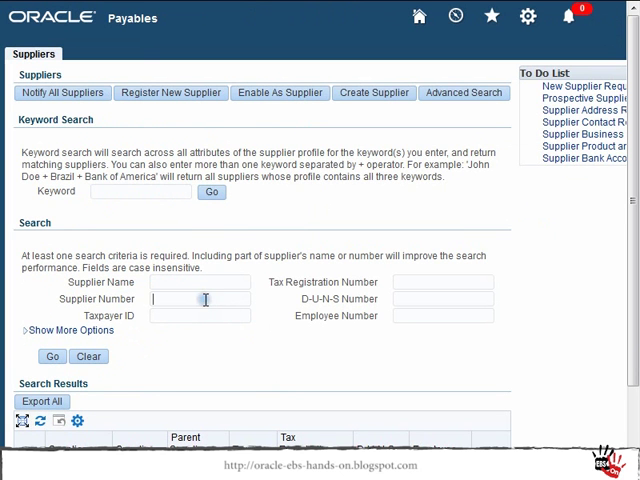
Step: Look up supplier 8006 (ACSYS) and view its Banking Details
type("8006")
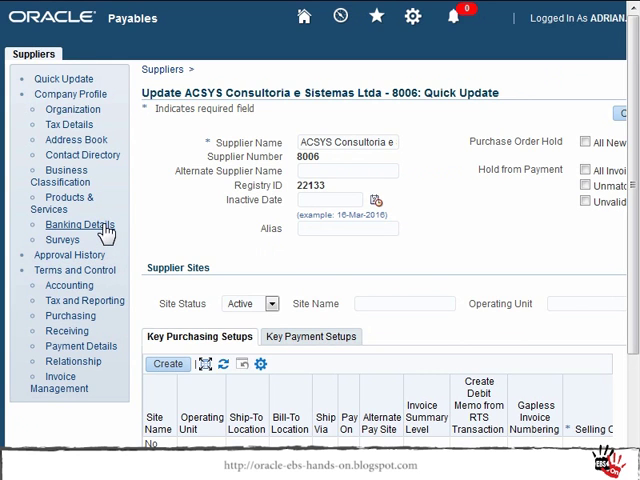
left_click(77, 225)
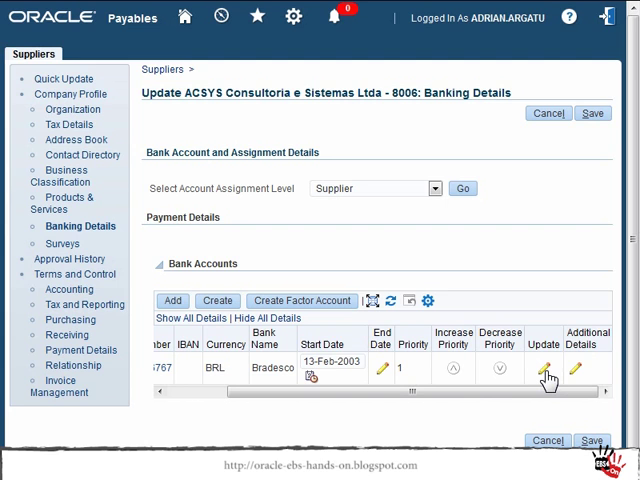
left_click(544, 368)
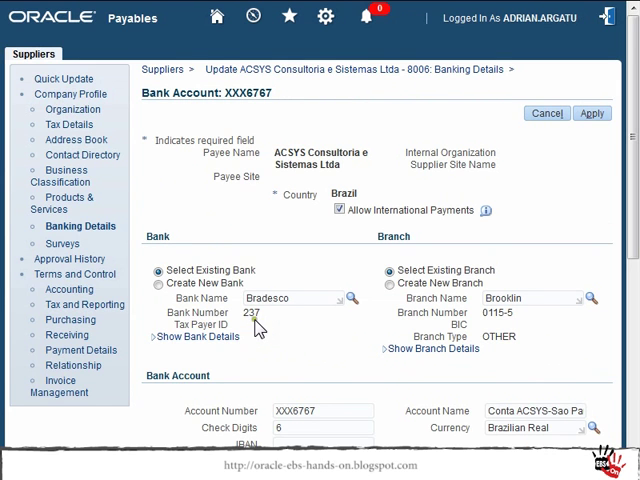
double_click(262, 312)
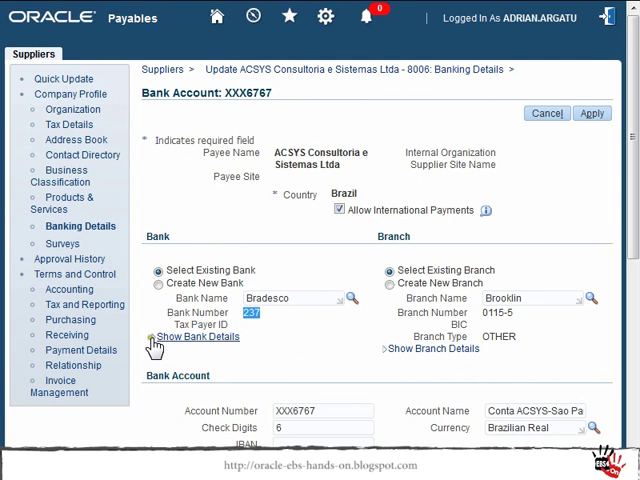
left_click(196, 336)
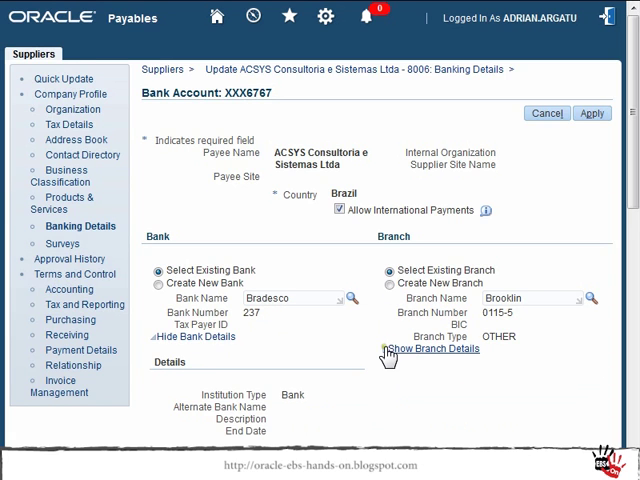
left_click(434, 348)
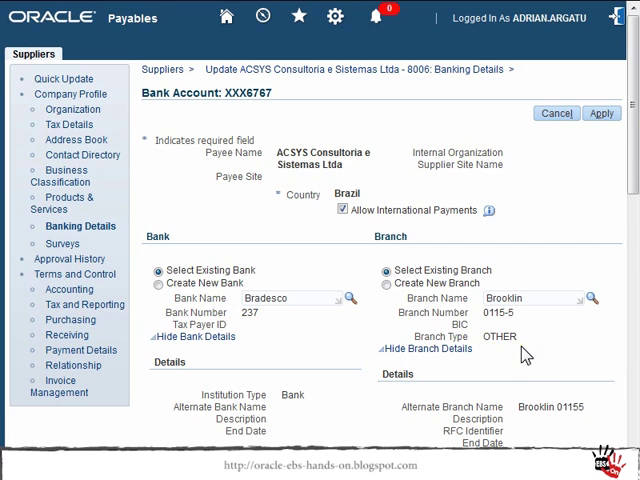
scroll("down", 3)
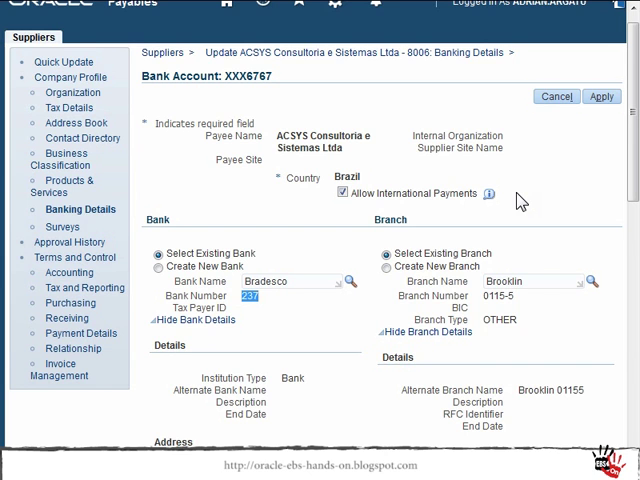
mouse_move(535, 198)
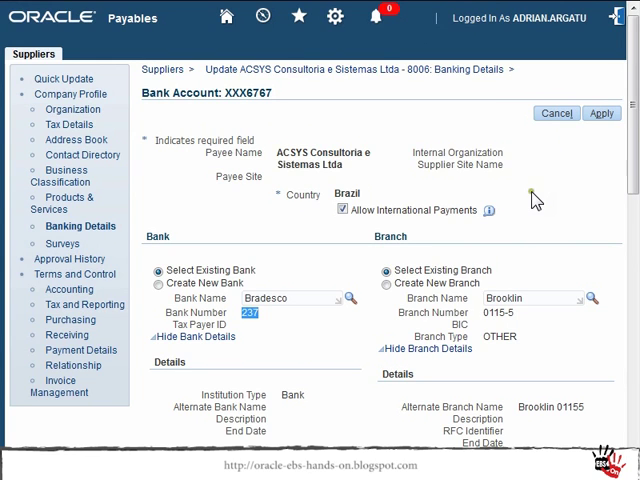
mouse_move(535, 198)
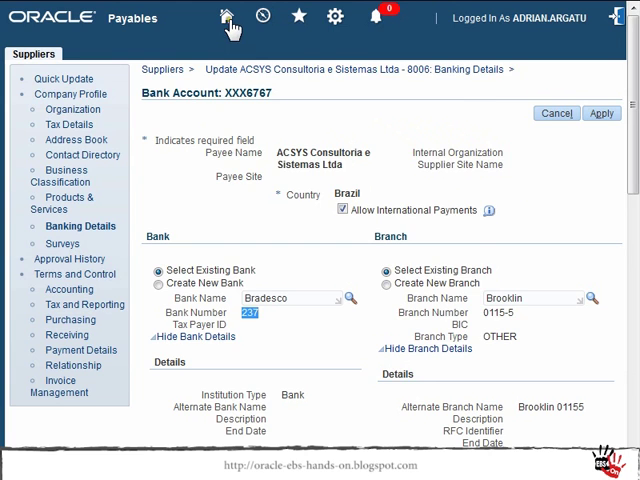
mouse_move(222, 194)
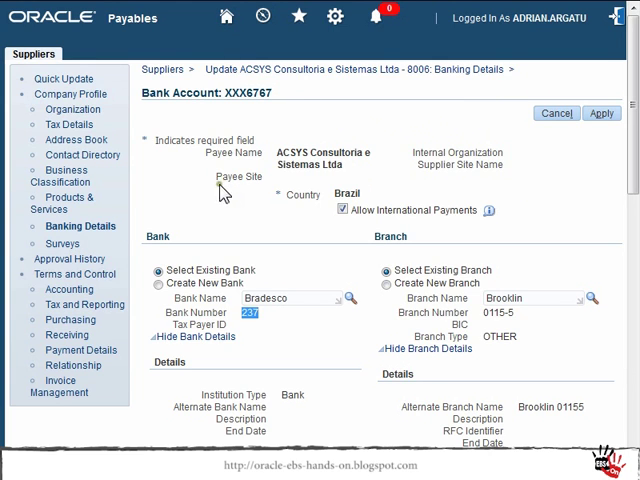
mouse_move(205, 220)
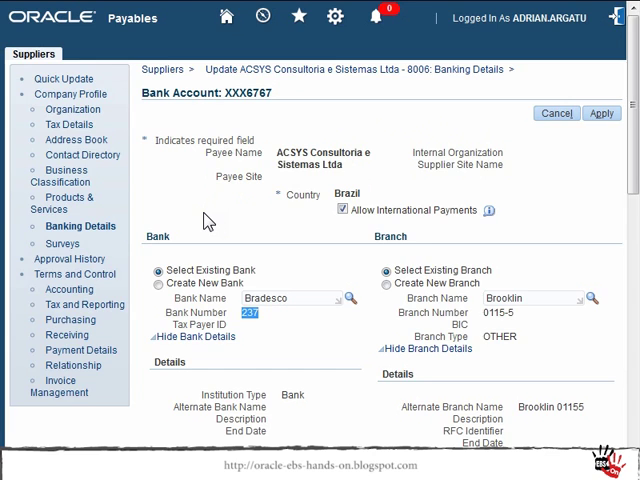
Step: Go back Home and expand Payables Setup > Payment in the Navigator
left_click(226, 16)
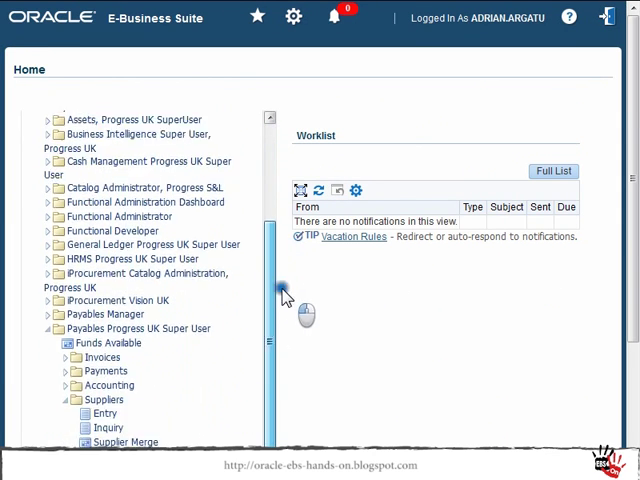
scroll("down", 3)
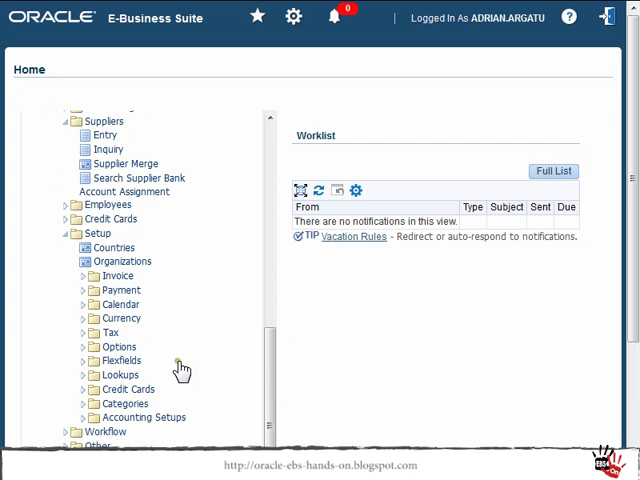
left_click(82, 290)
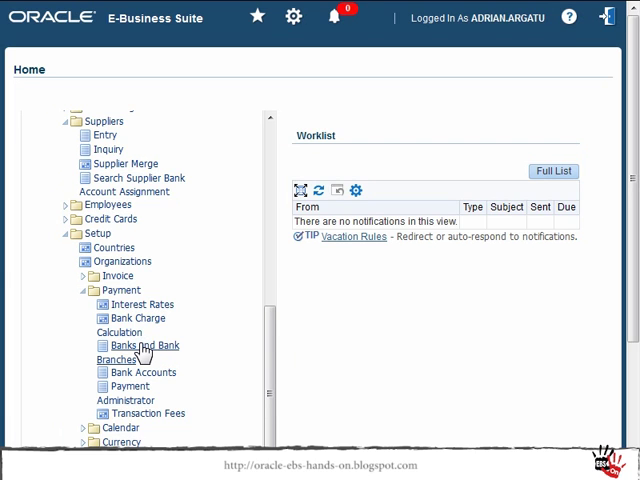
Step: Open Banks and Bank Branches to reach Manage Banks and Branches
left_click(142, 345)
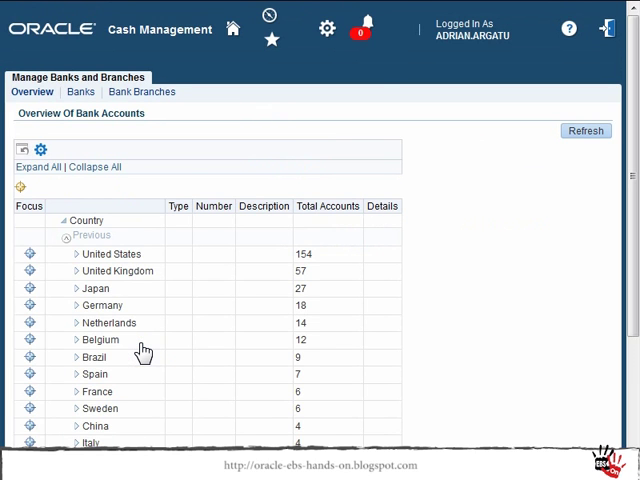
mouse_move(78, 362)
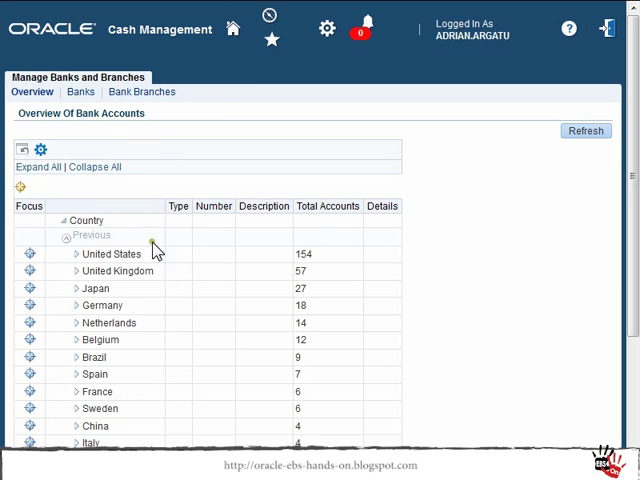
mouse_move(78, 361)
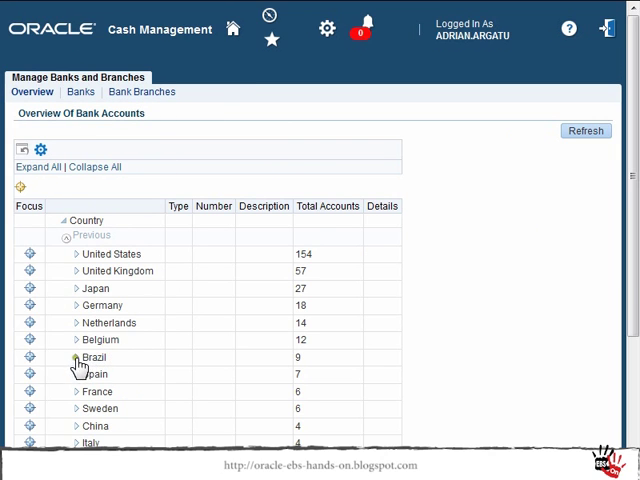
mouse_move(76, 357)
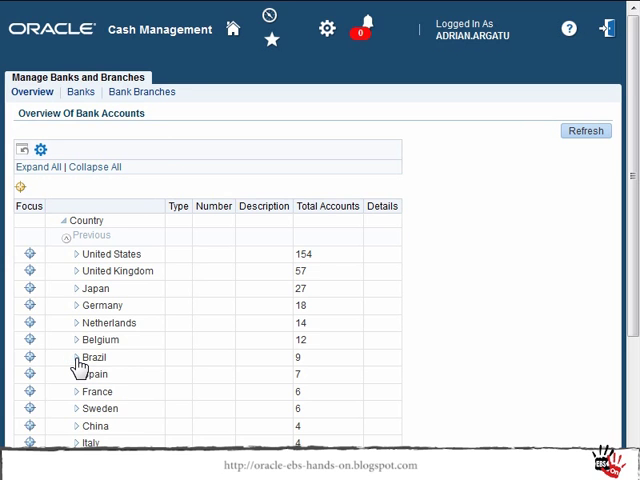
Step: Expand Brazil and Bradesco (237) to reveal the Brooklin branch 0115-5
left_click(78, 357)
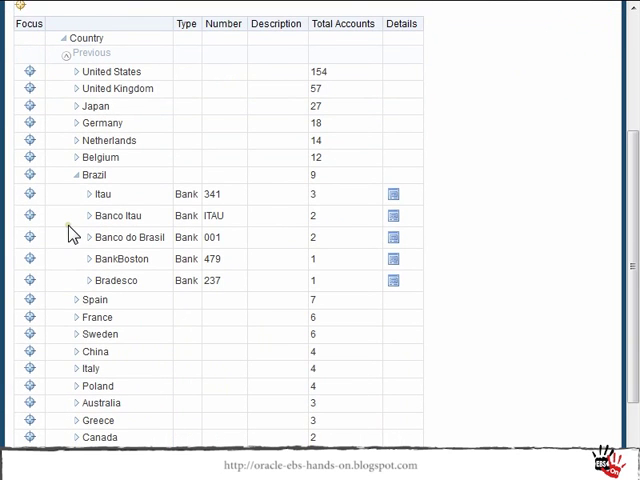
mouse_move(73, 237)
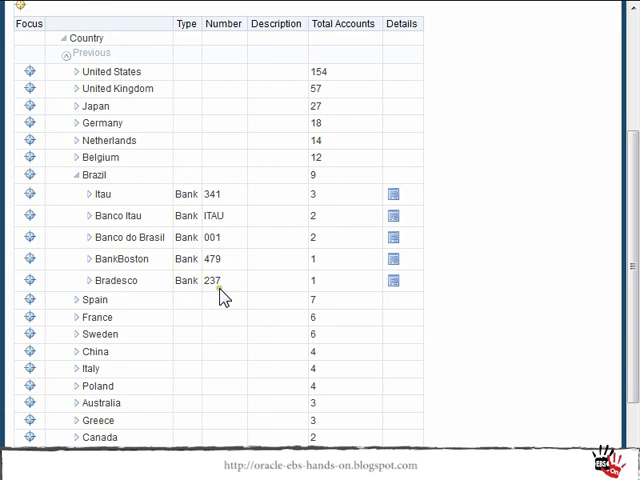
left_click(77, 280)
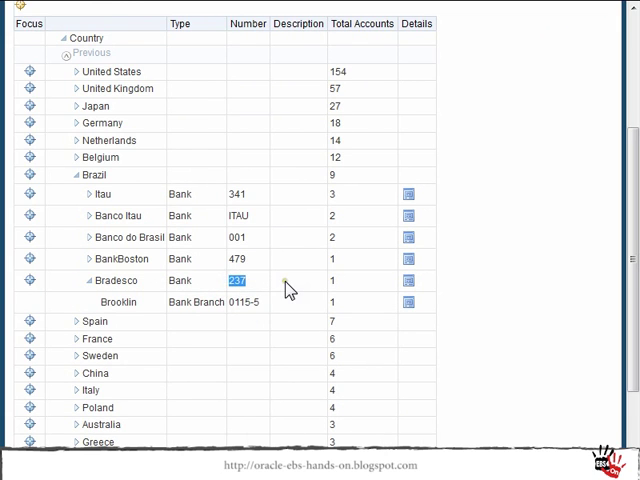
mouse_move(216, 291)
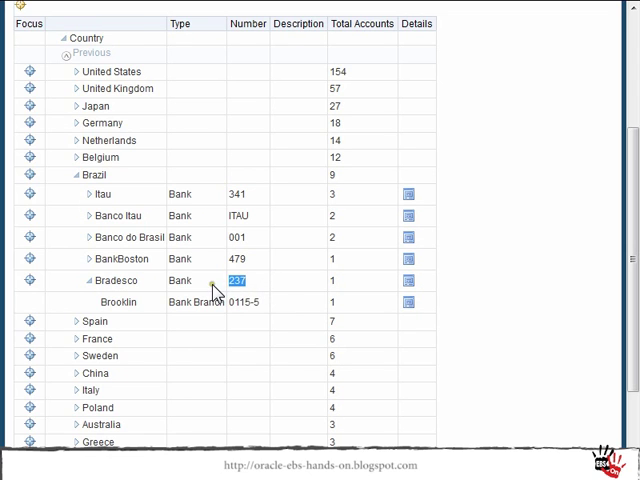
mouse_move(255, 291)
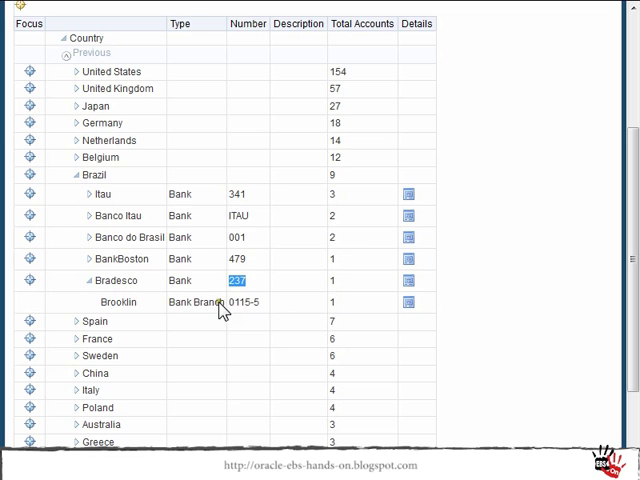
mouse_move(247, 312)
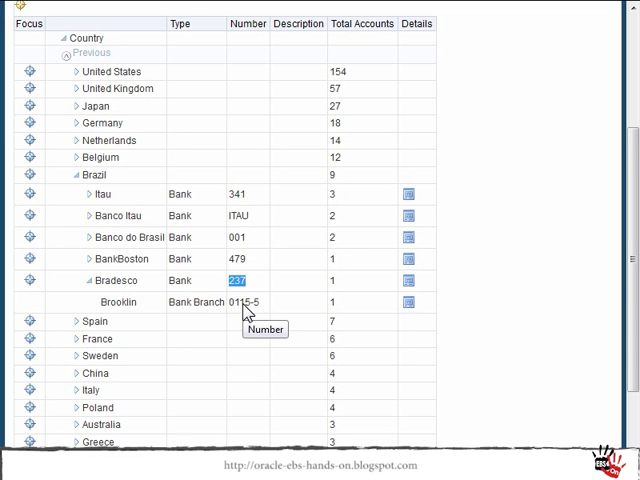
mouse_move(412, 290)
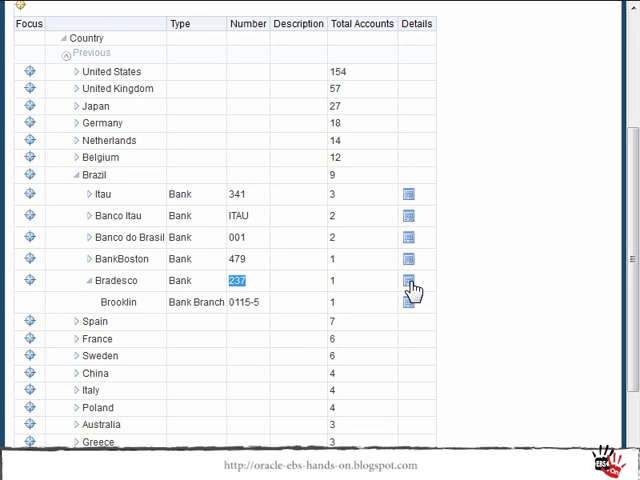
Step: Update Bradesco's bank information to bank number 238 and finish
left_click(413, 280)
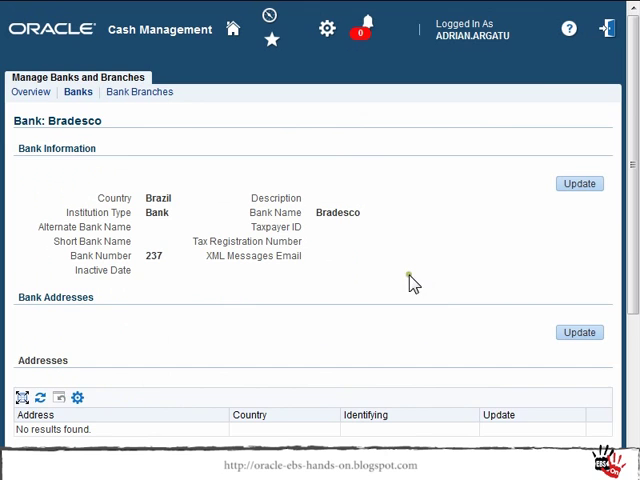
mouse_move(393, 233)
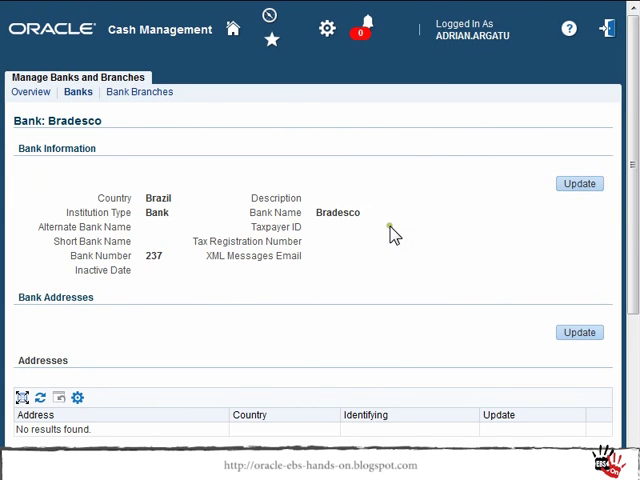
left_click(579, 183)
type("238")
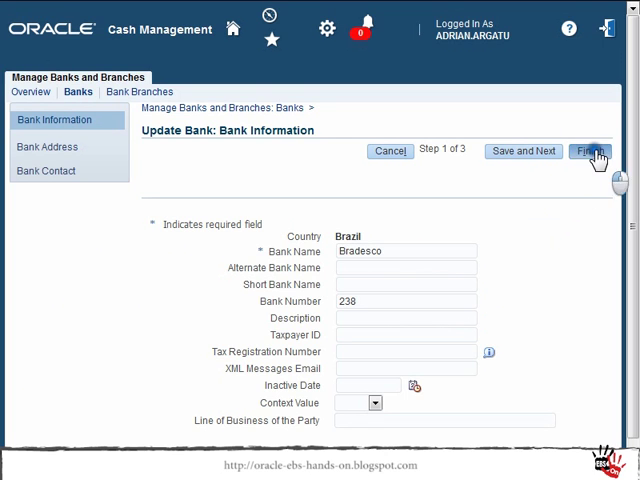
left_click(592, 151)
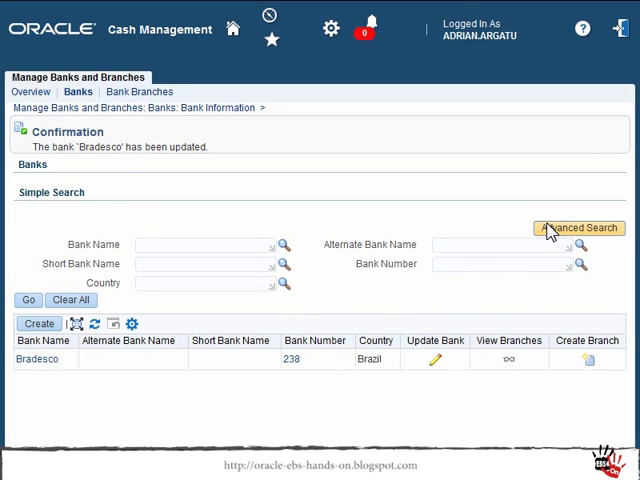
mouse_move(315, 367)
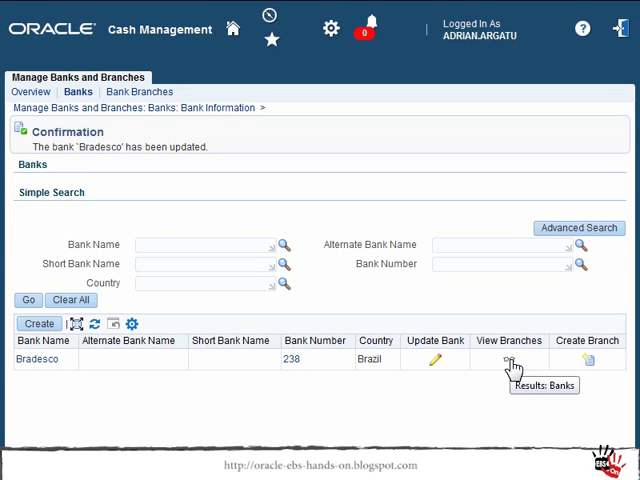
Step: List Bradesco's branches, showing Brooklin 0115-5 under bank number 238
left_click(508, 361)
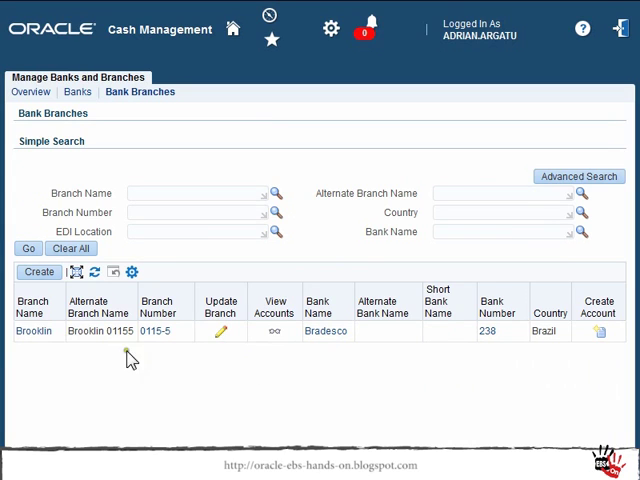
mouse_move(221, 331)
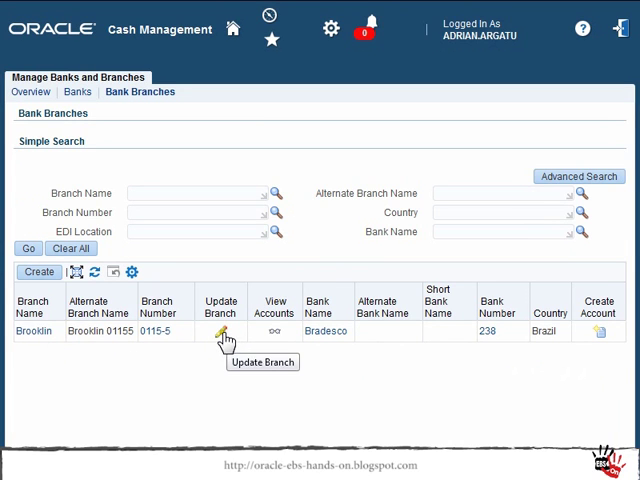
Step: Correct the Brooklin alternate branch name to 'Brooklin 0115-5' and finish
left_click(219, 343)
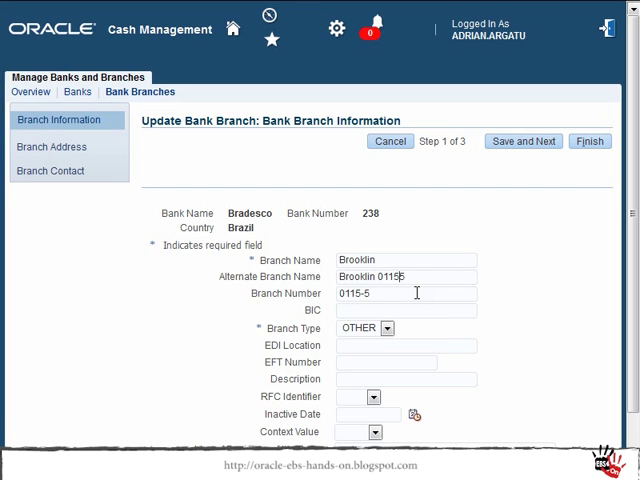
type("-")
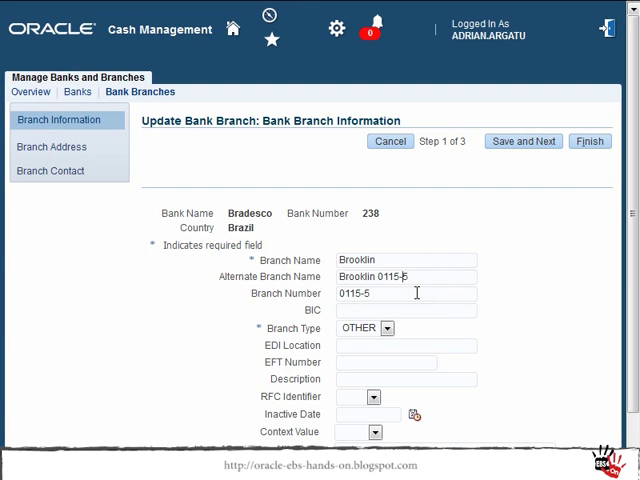
double_click(356, 293)
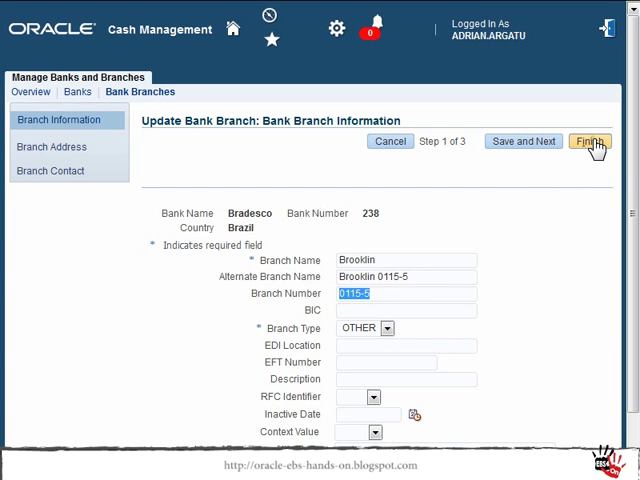
left_click(590, 141)
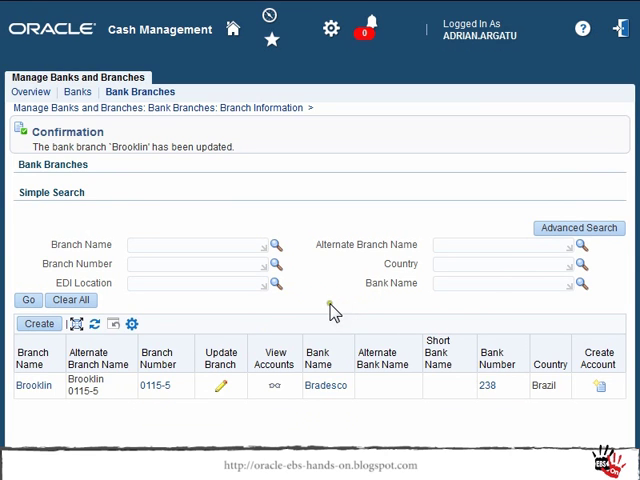
mouse_move(480, 170)
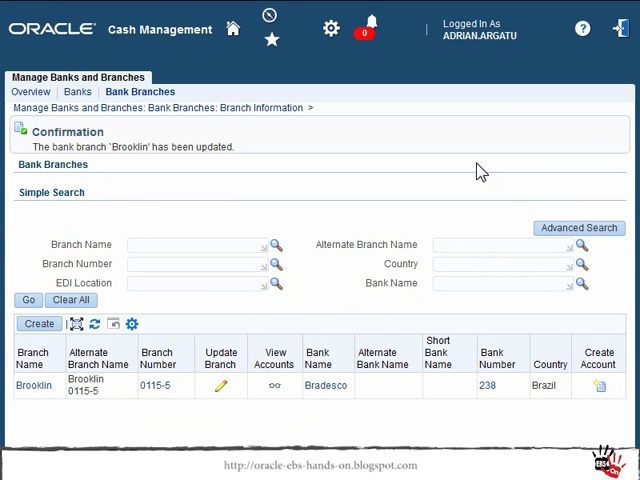
mouse_move(272, 130)
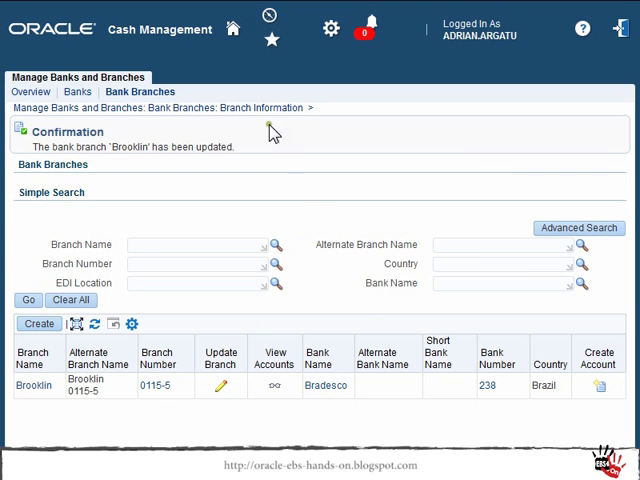
mouse_move(241, 55)
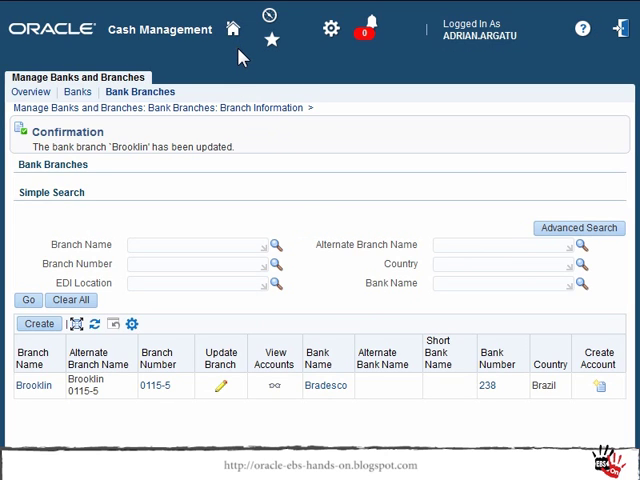
mouse_move(235, 30)
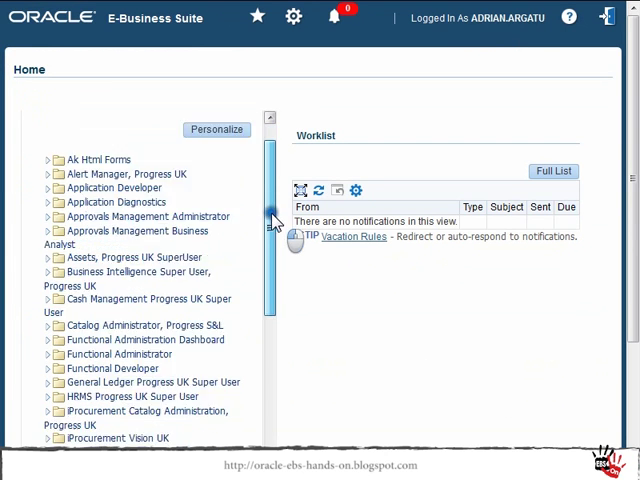
Step: Search Payables Suppliers for supplier number 8006, ACSYS Consultoria e Sistemas Ltda
scroll("down", 3)
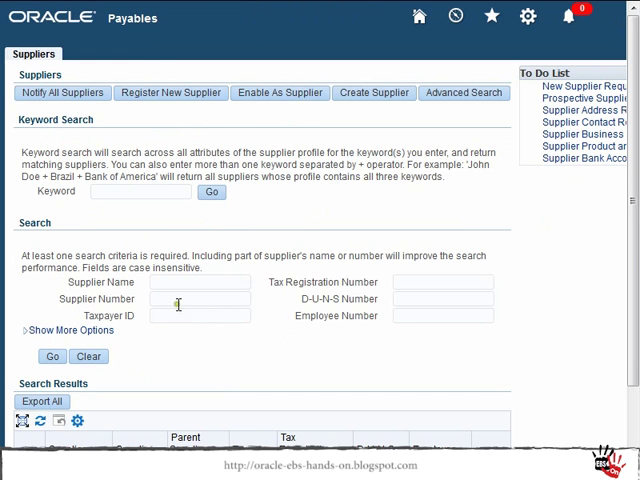
type("8006")
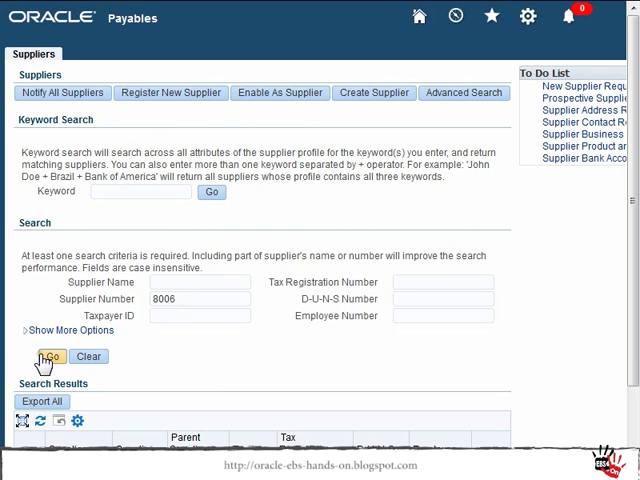
left_click(49, 357)
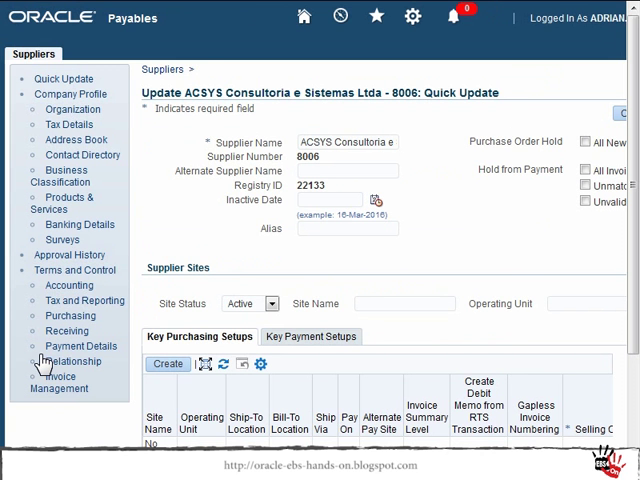
mouse_move(72, 224)
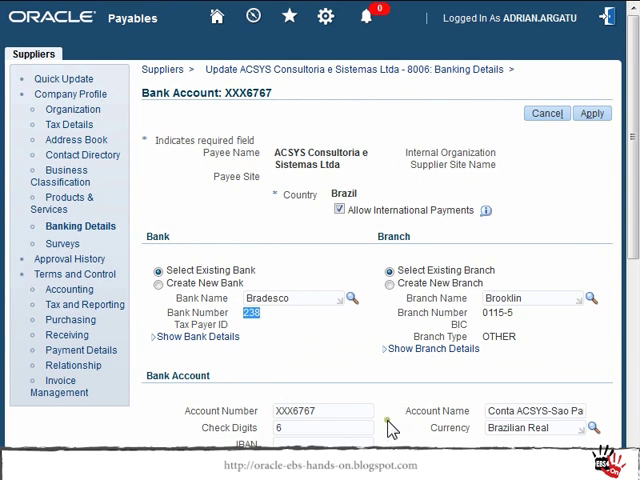
mouse_move(395, 356)
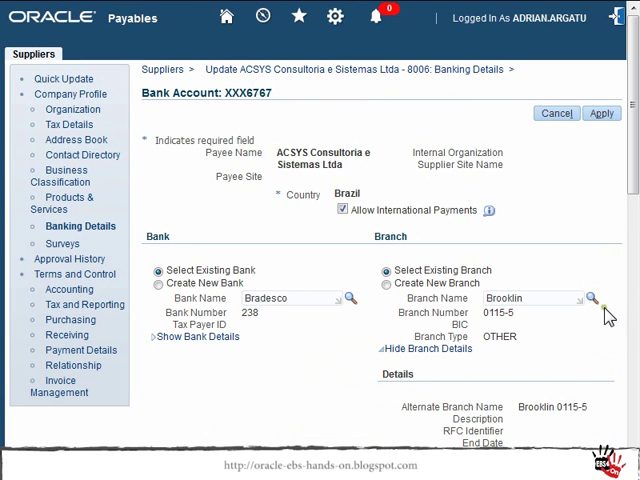
Step: Scroll to account XXX6767's branch details and highlight alternate branch name Brooklin 0115-5
scroll("down", 3)
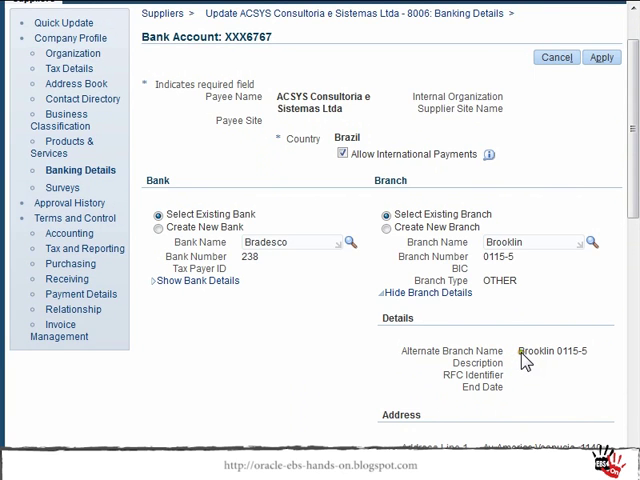
double_click(552, 351)
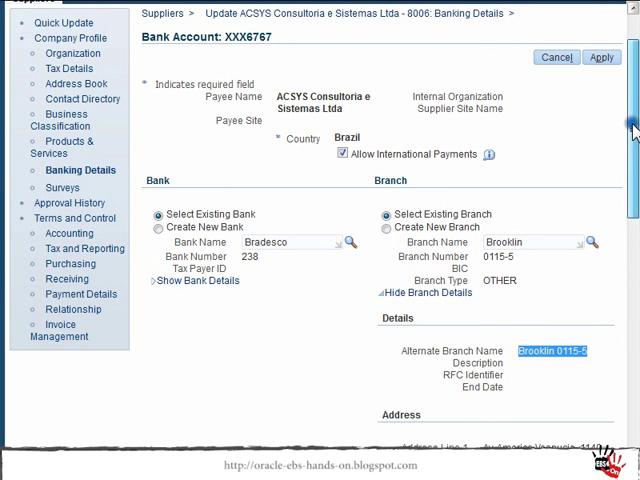
scroll("down", 3)
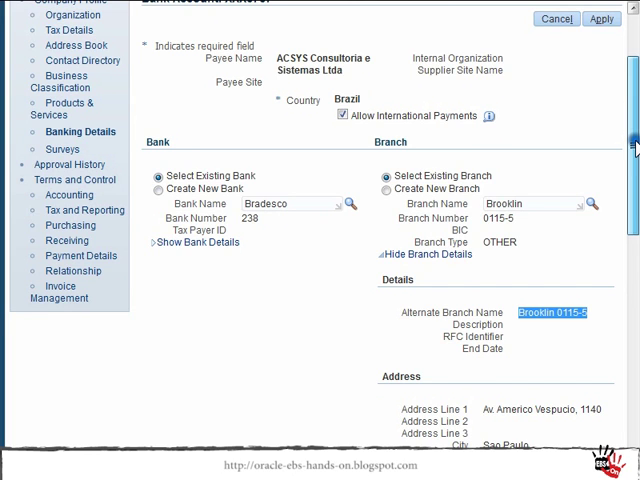
scroll("down", 3)
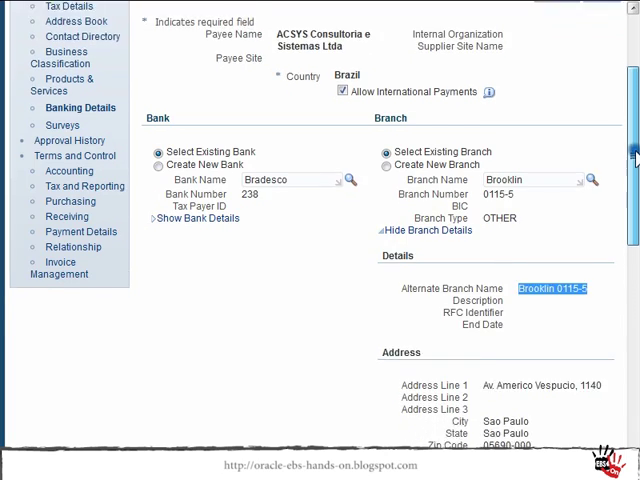
scroll("down", 3)
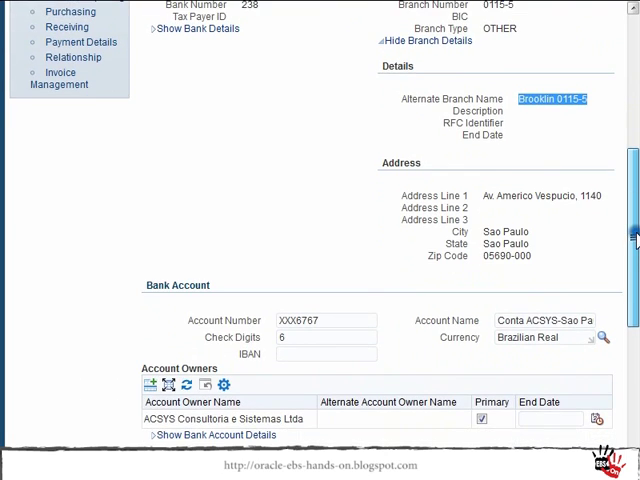
scroll("down", 3)
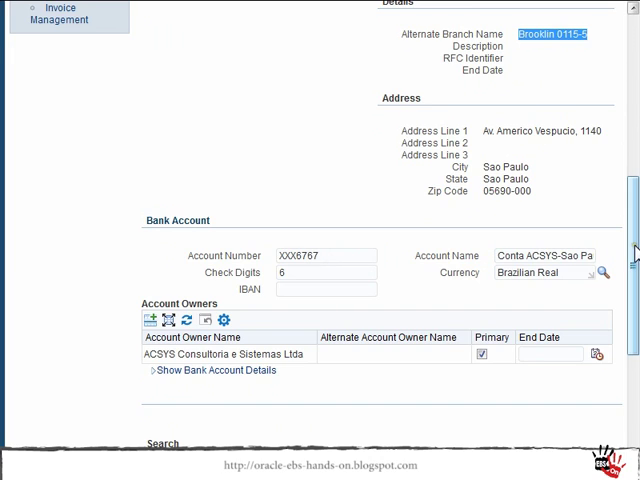
scroll("up", 3)
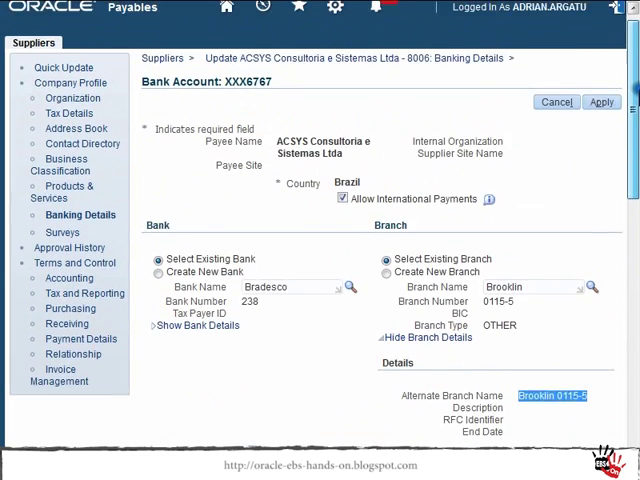